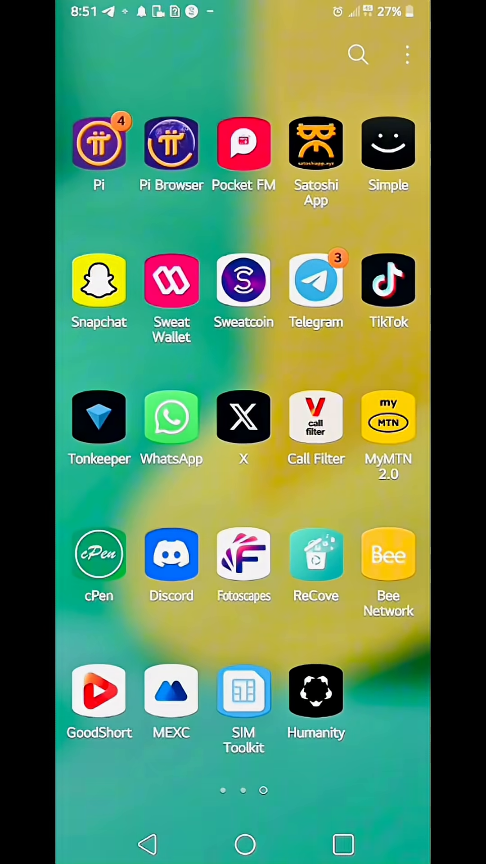
- Launch the Humanity app from the Android home screen
left_click(316, 692)
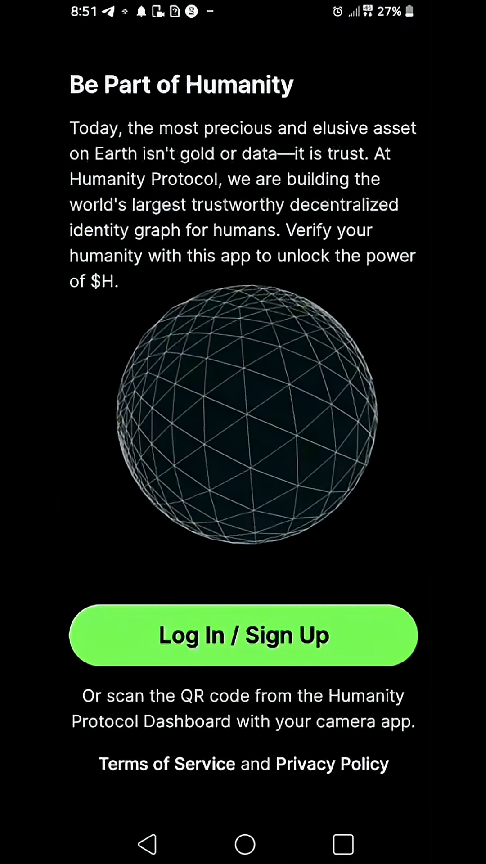
- Choose Log In / Sign Up to open the Humanity Protocol Get Started page
left_click(243, 635)
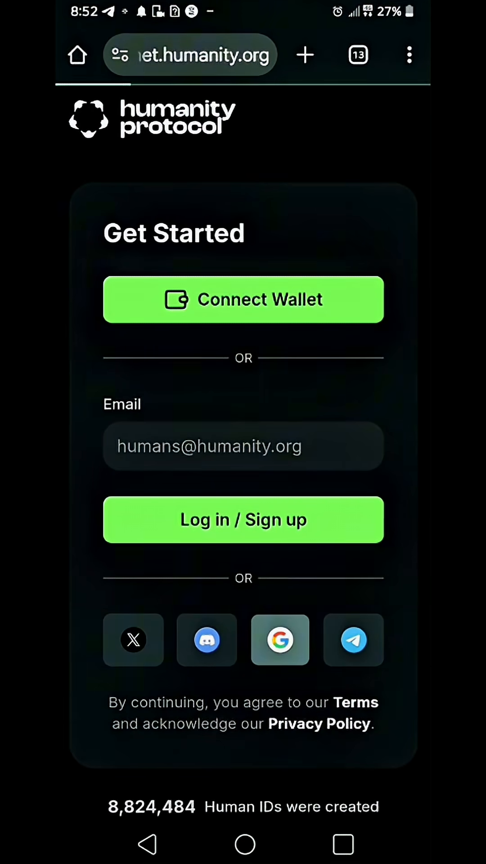
- Sign in with Google, dismiss the already-connected warning, and return to the dashboard
left_click(280, 640)
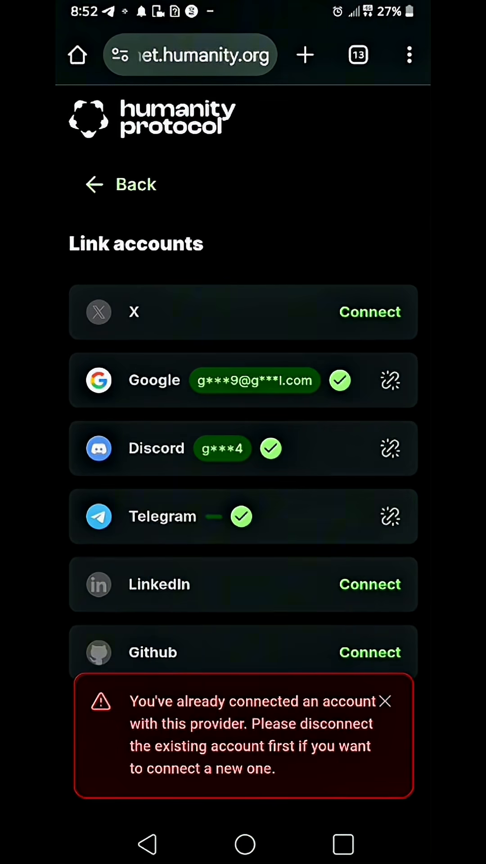
left_click(385, 701)
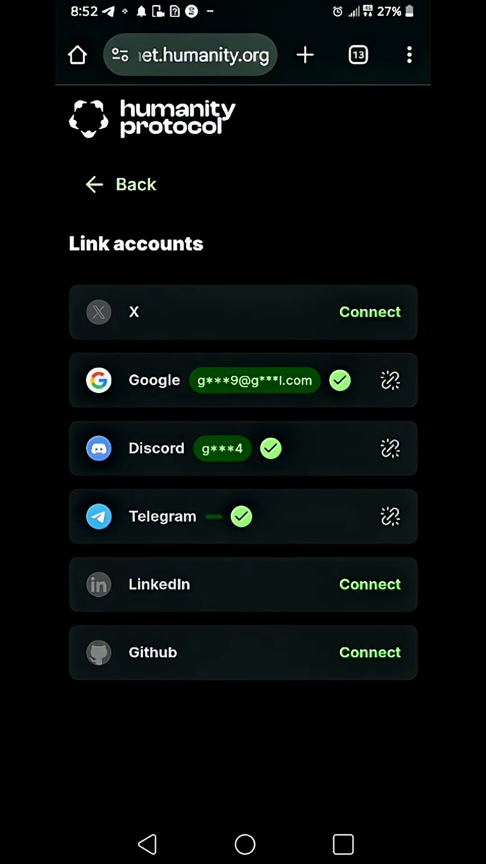
left_click(121, 184)
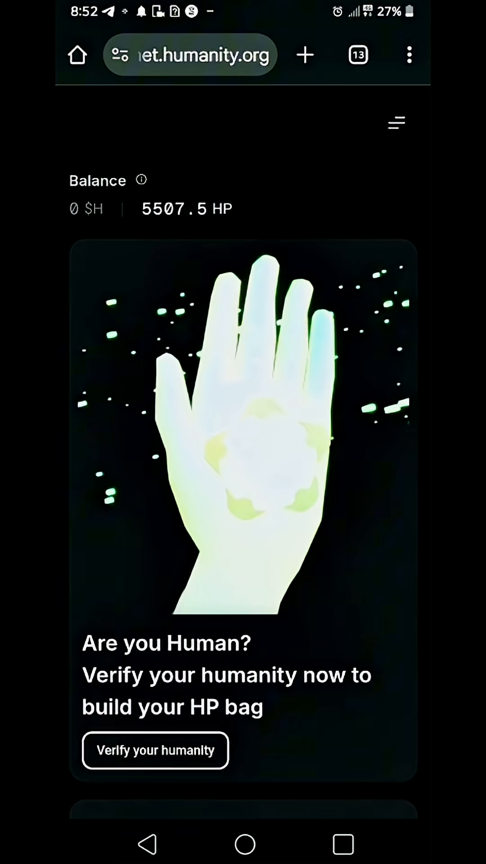
- Start humanity verification, agree to terms, and allow camera access while using the app
left_click(155, 751)
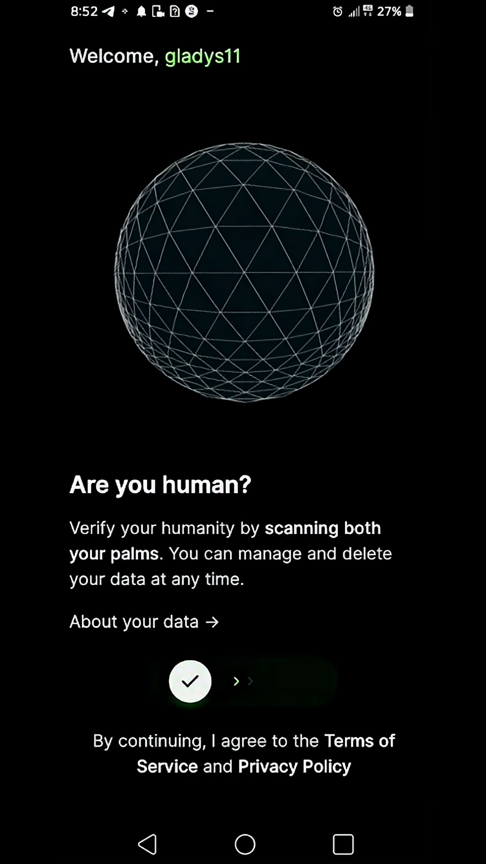
left_click(190, 681)
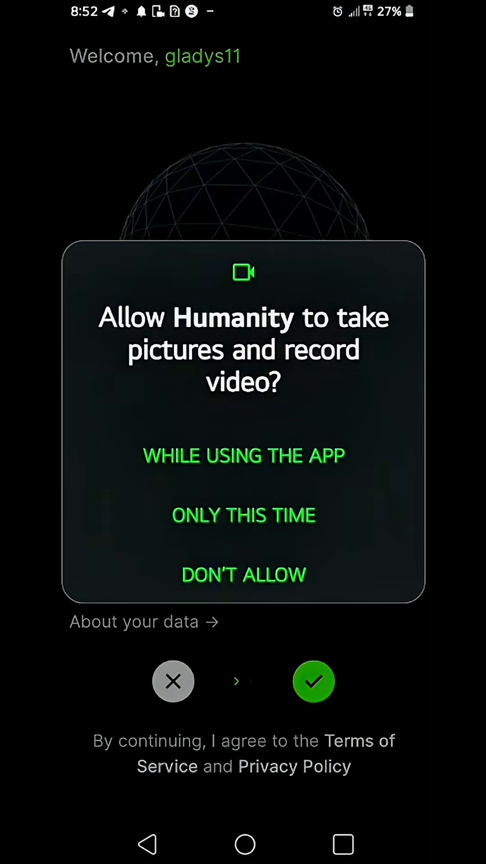
left_click(243, 455)
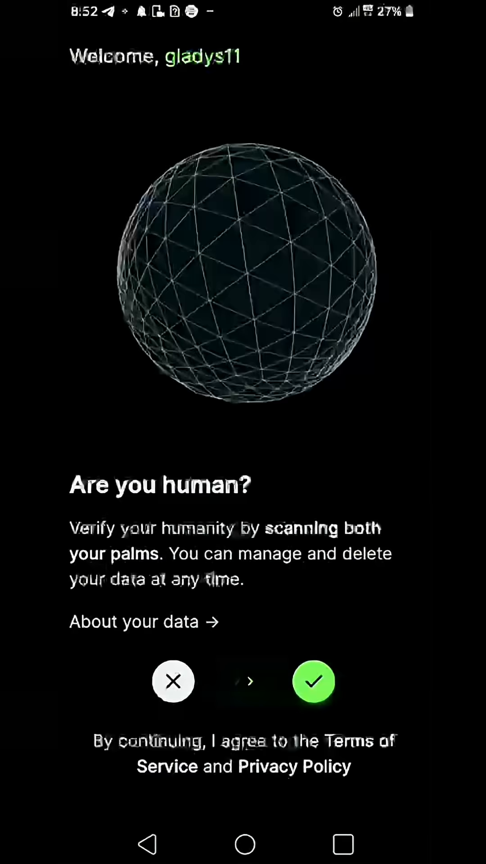
left_click(314, 682)
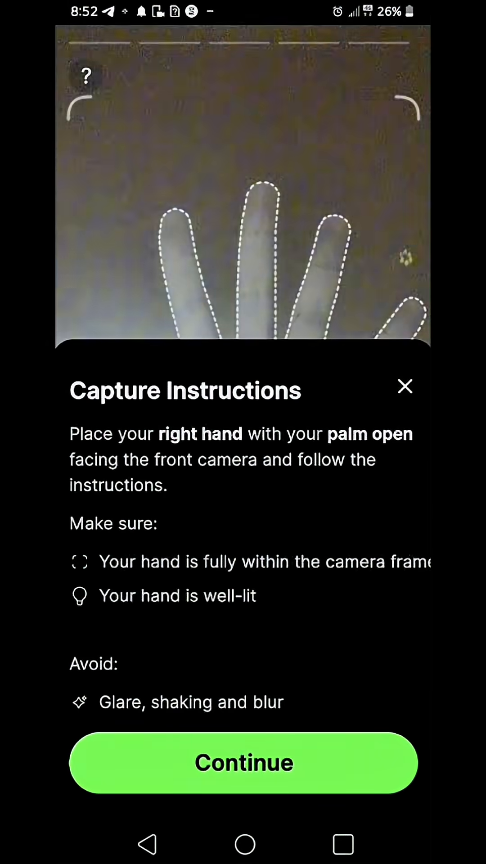
- Continue past Capture Instructions and scan the right palm with the front camera
left_click(243, 763)
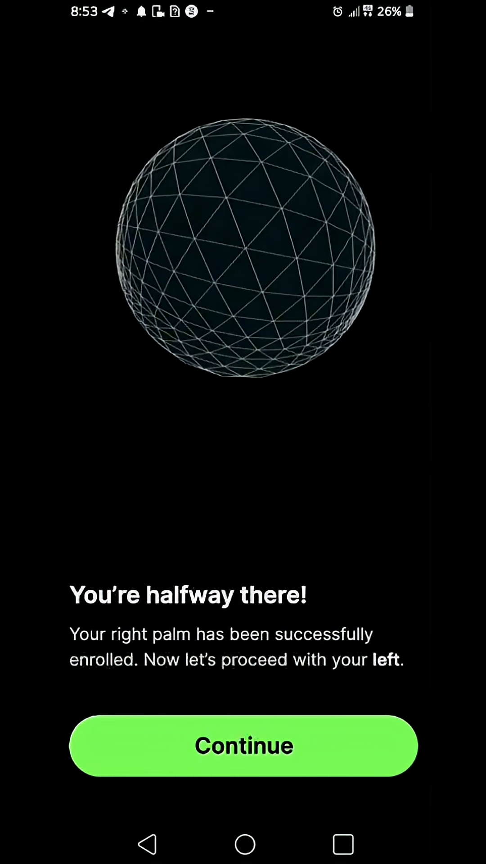
- Continue and scan the left palm until Palms Successfully Enrolled appears
left_click(243, 746)
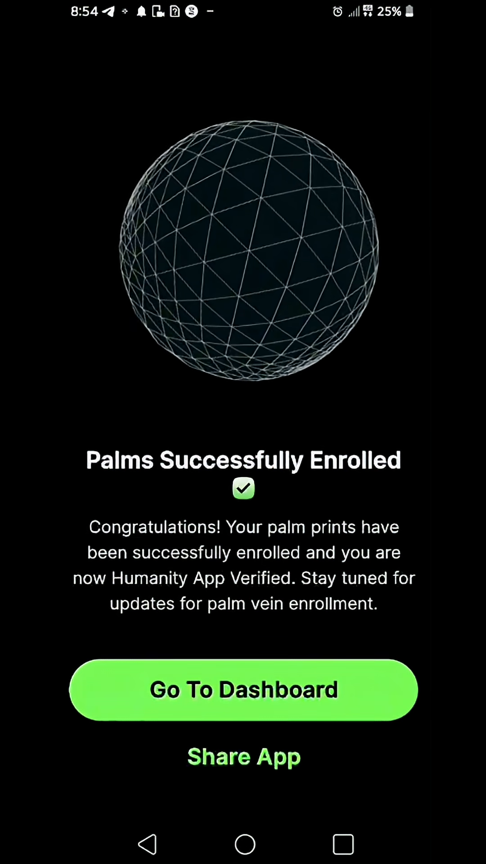
- Return to the dashboard and check the Verified status and 100% Active Humanity Multiplier
left_click(243, 690)
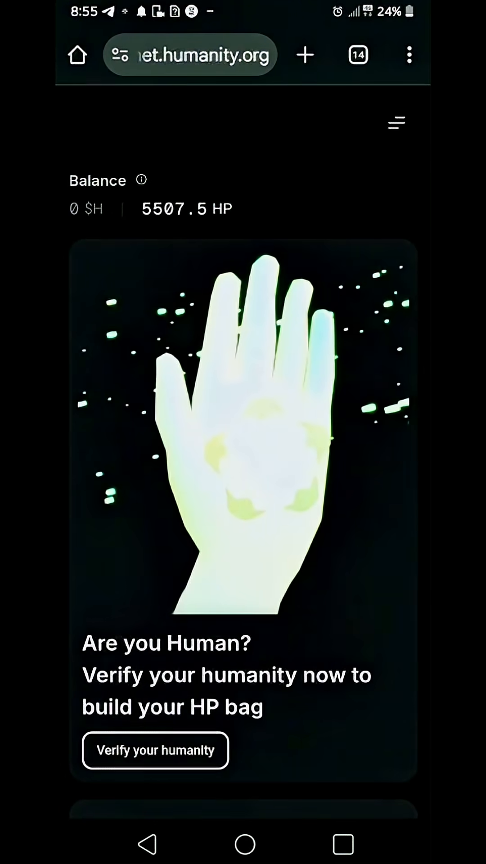
scroll("down", 3)
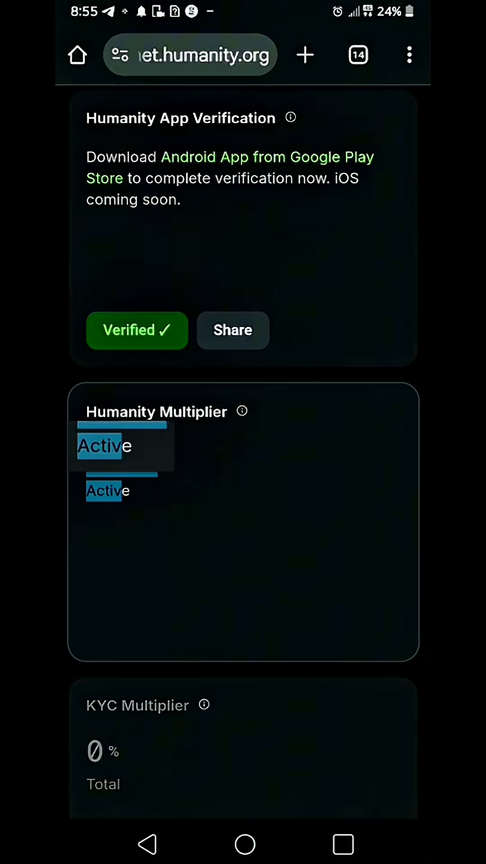
scroll("up", 3)
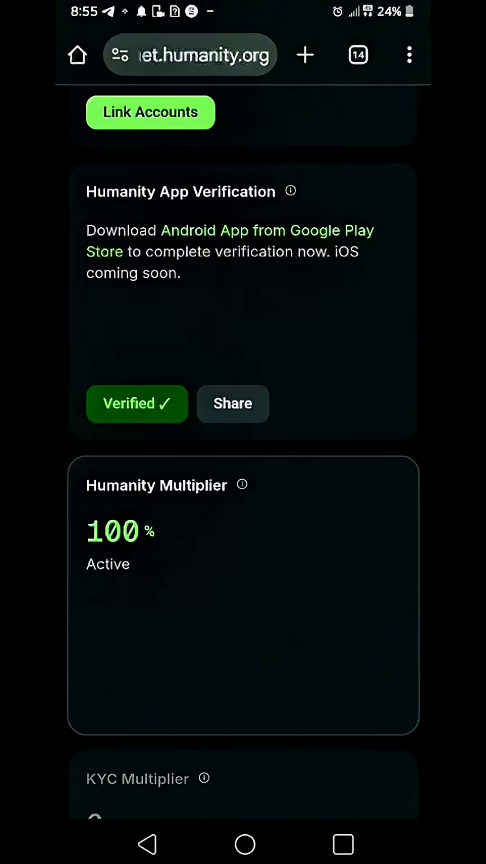